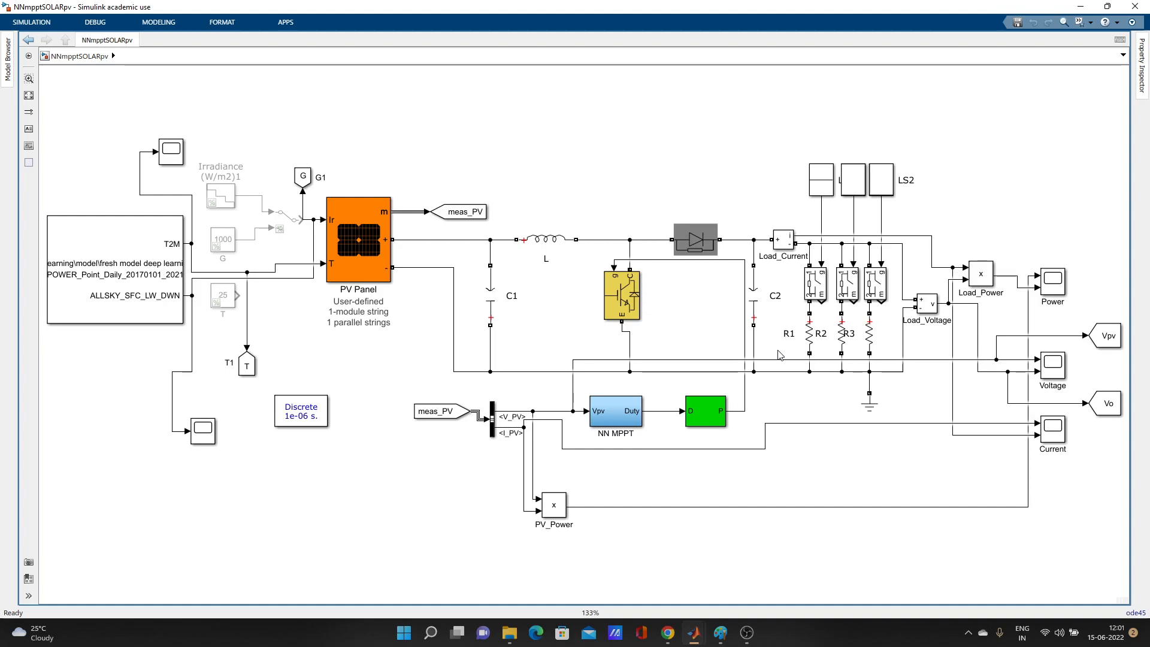
mouse_move(639, 392)
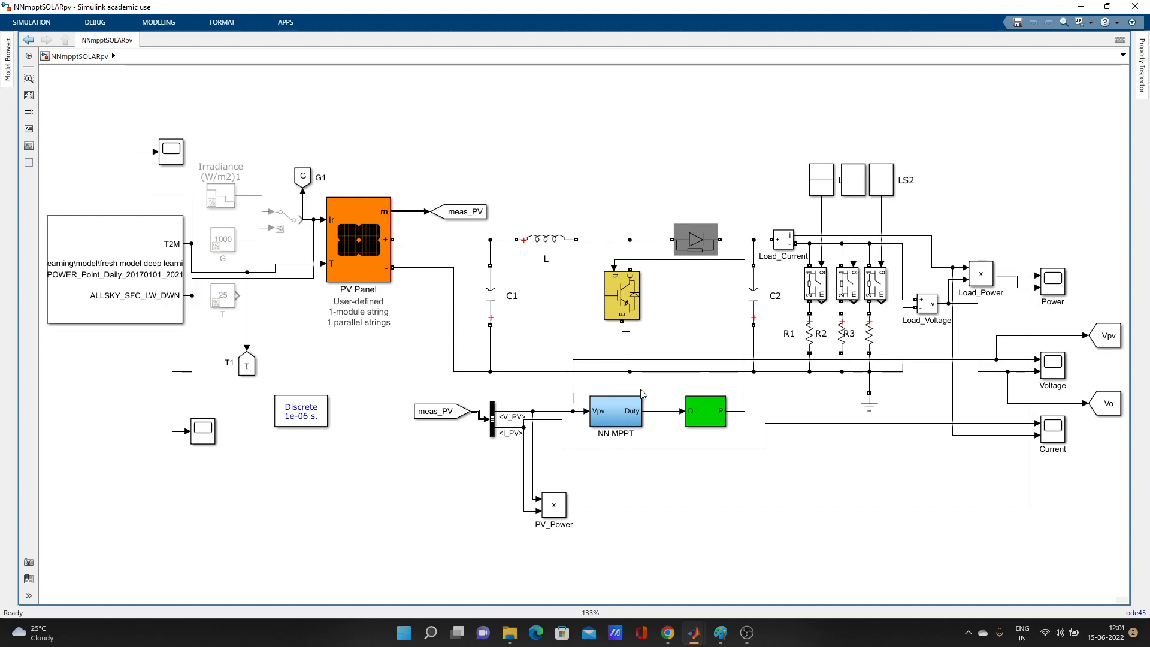
Look inside the NN MPPT subsystem of the solar PV MPPT model.
left_click(616, 412)
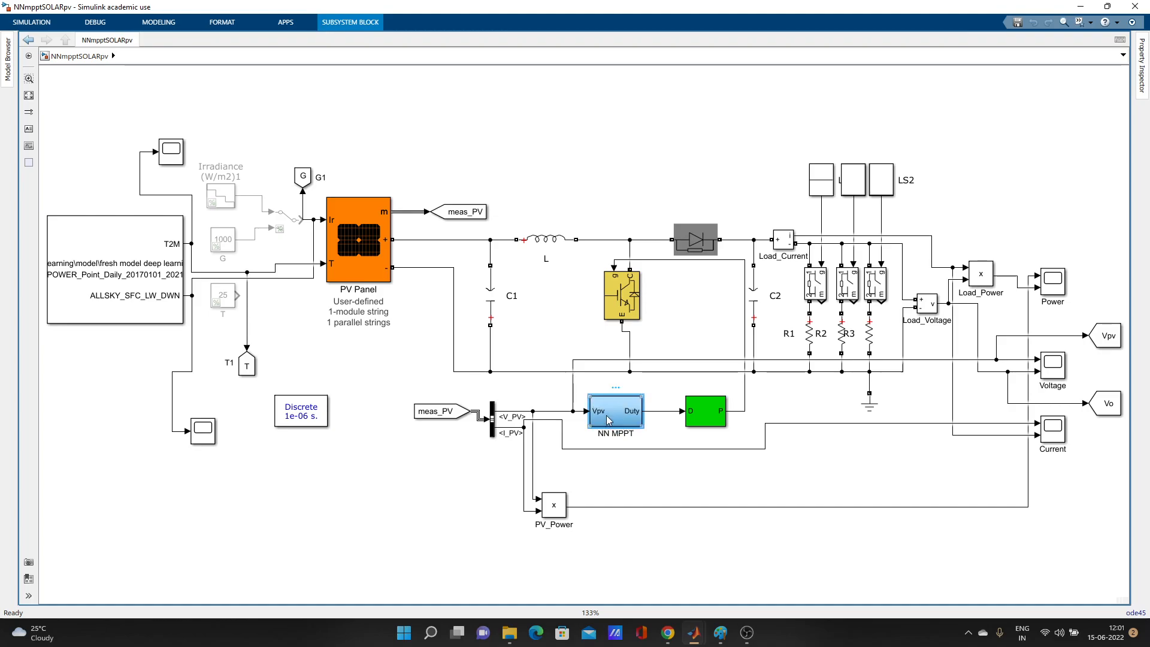
double_click(615, 410)
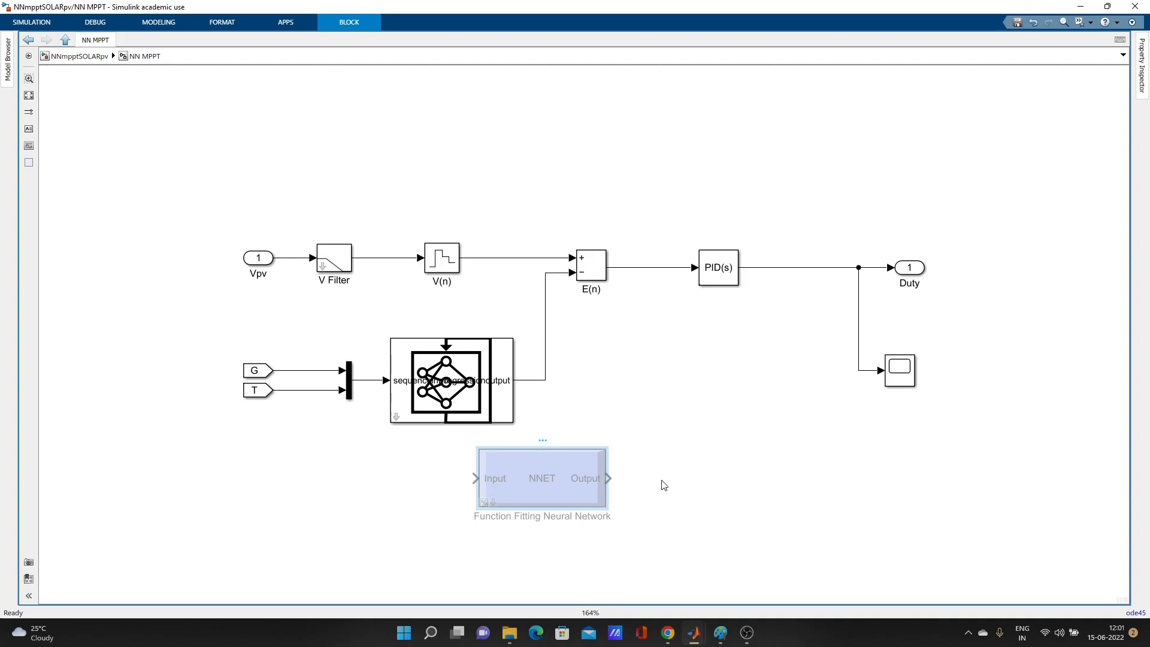
mouse_move(631, 454)
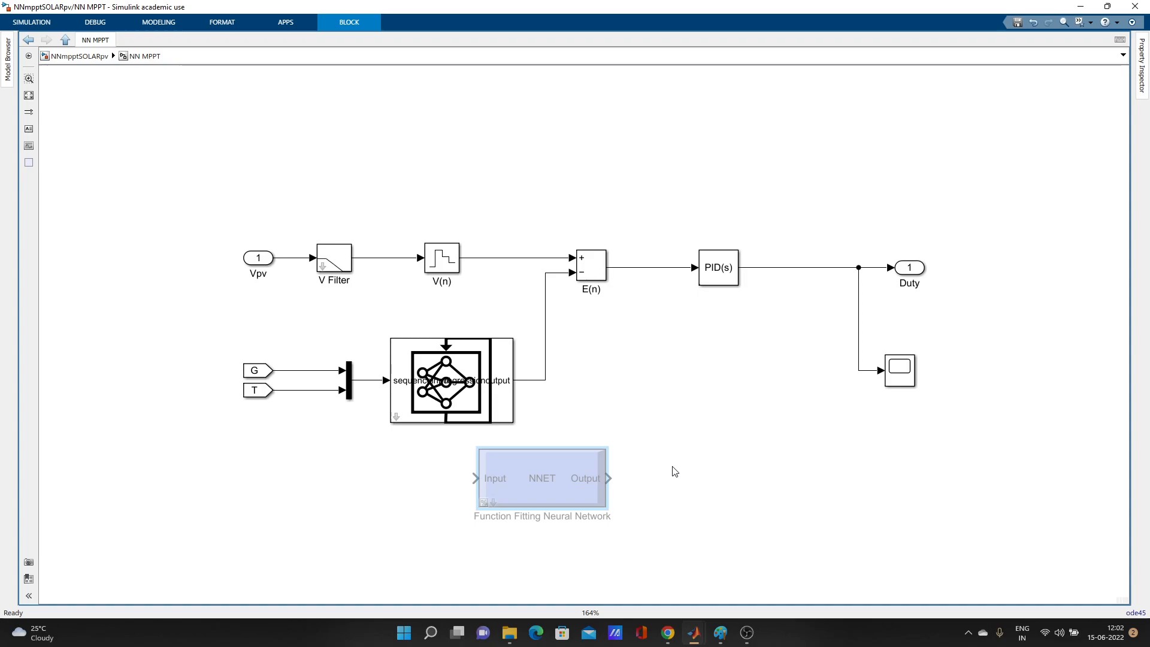
mouse_move(154, 86)
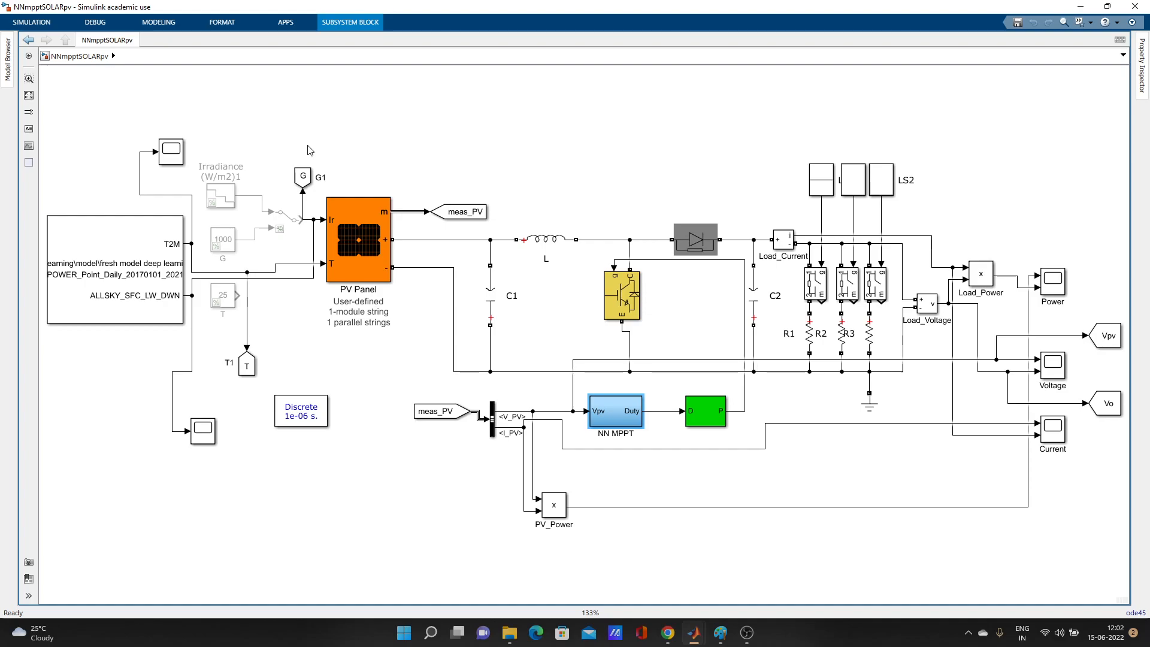
left_click(697, 239)
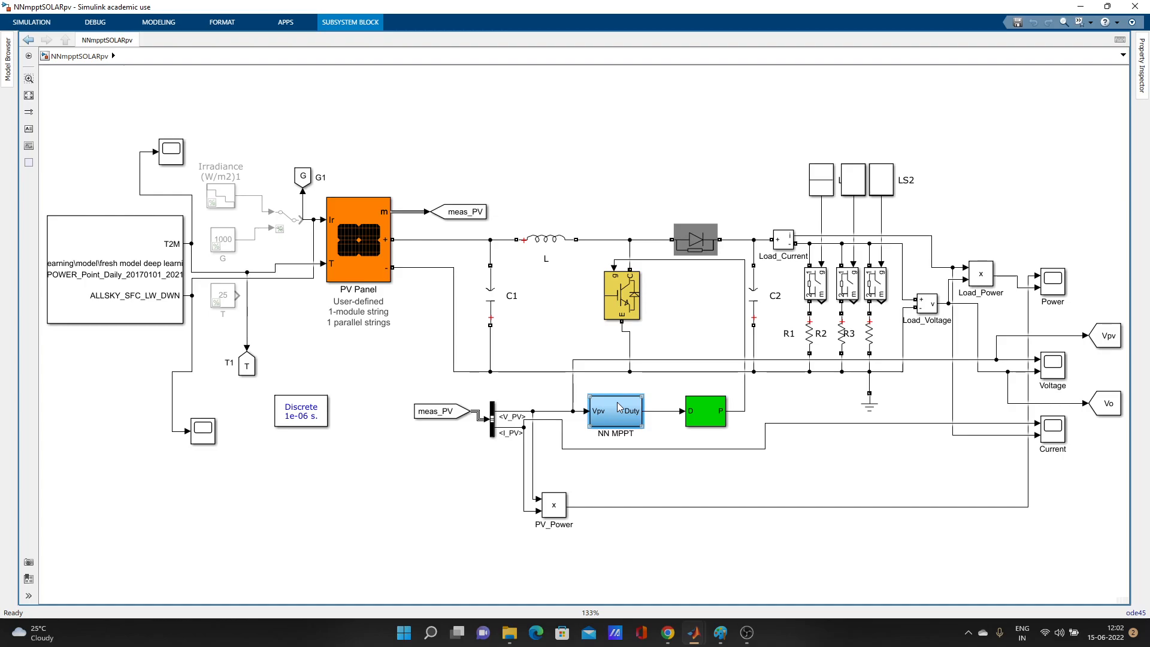
double_click(614, 409)
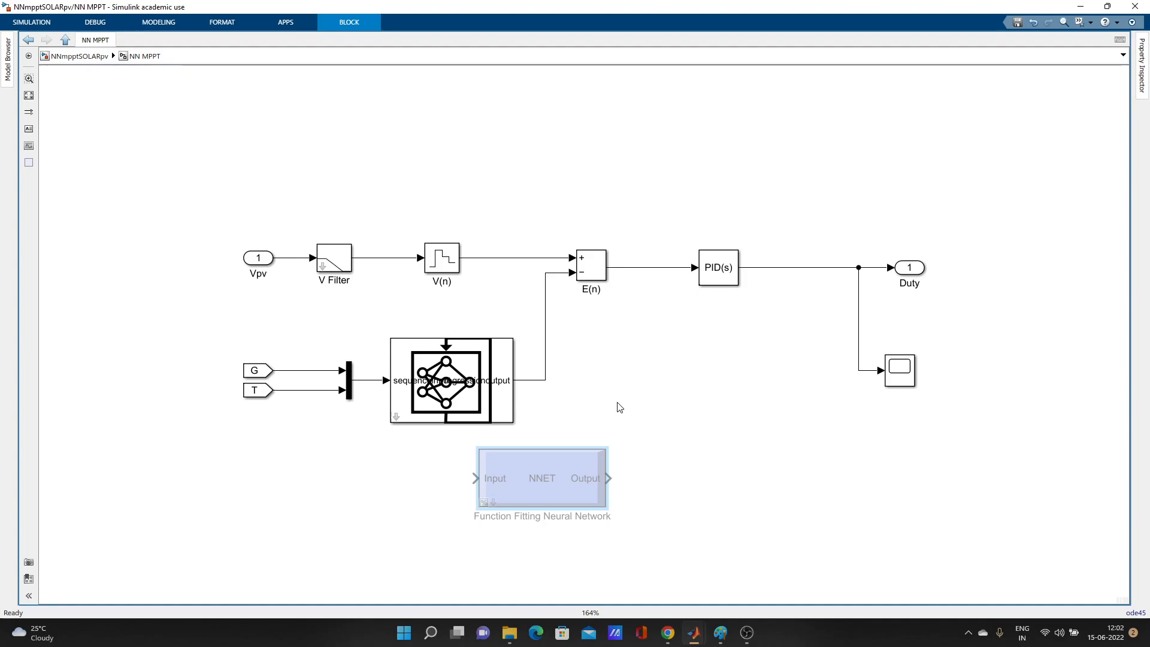
mouse_move(505, 326)
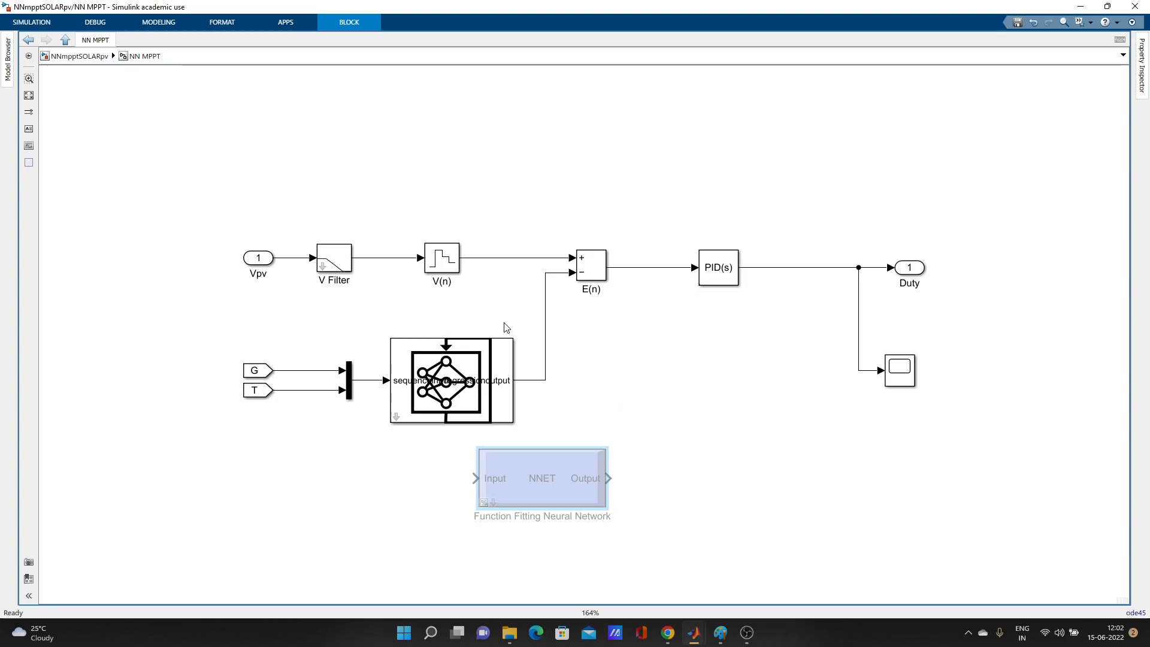
Start a new blank Simulink model (untitled1) from the Simulation commands.
left_click(451, 384)
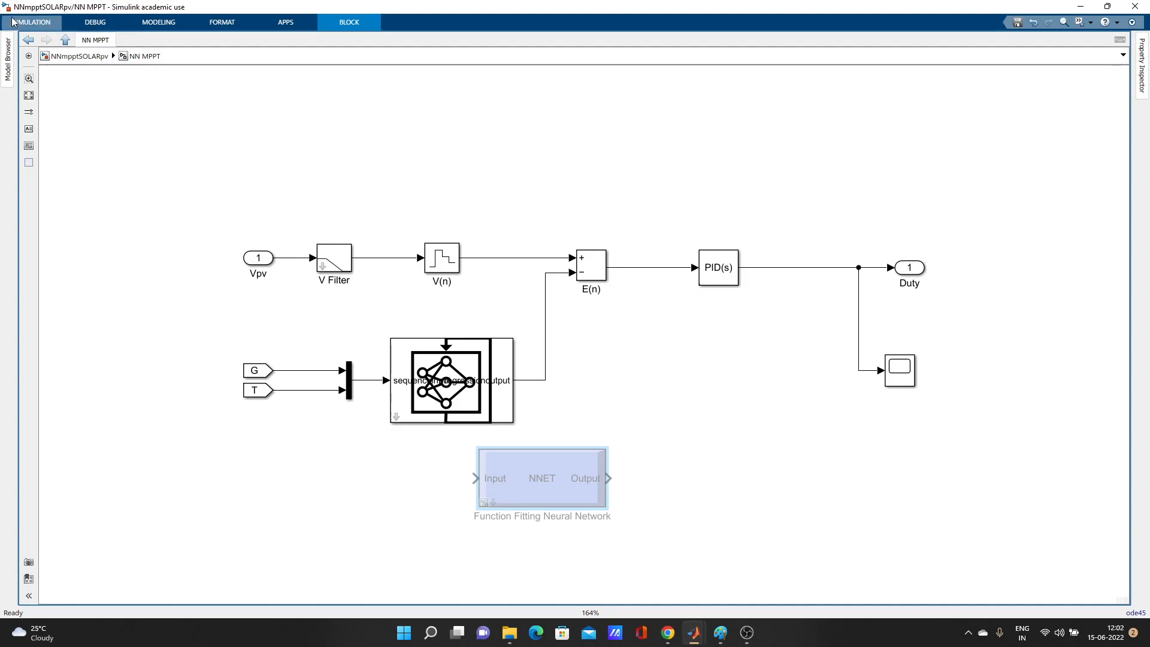
left_click(33, 23)
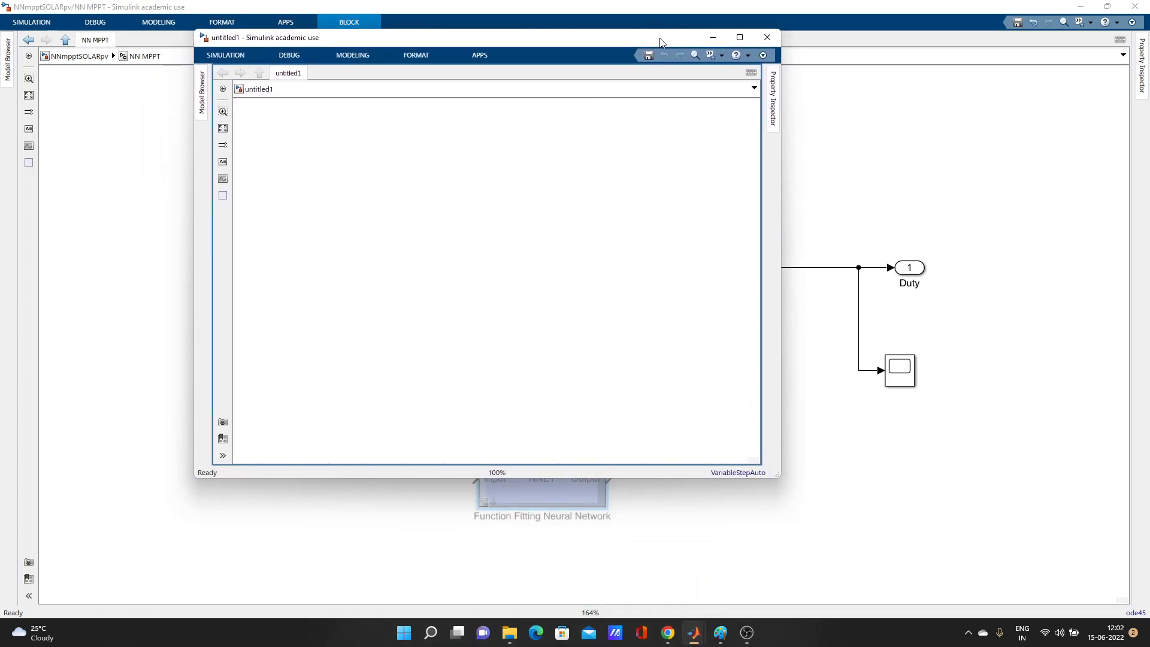
Maximize untitled1 and insert a Stateful Predict block via a 'stat' canvas search.
left_click(739, 37)
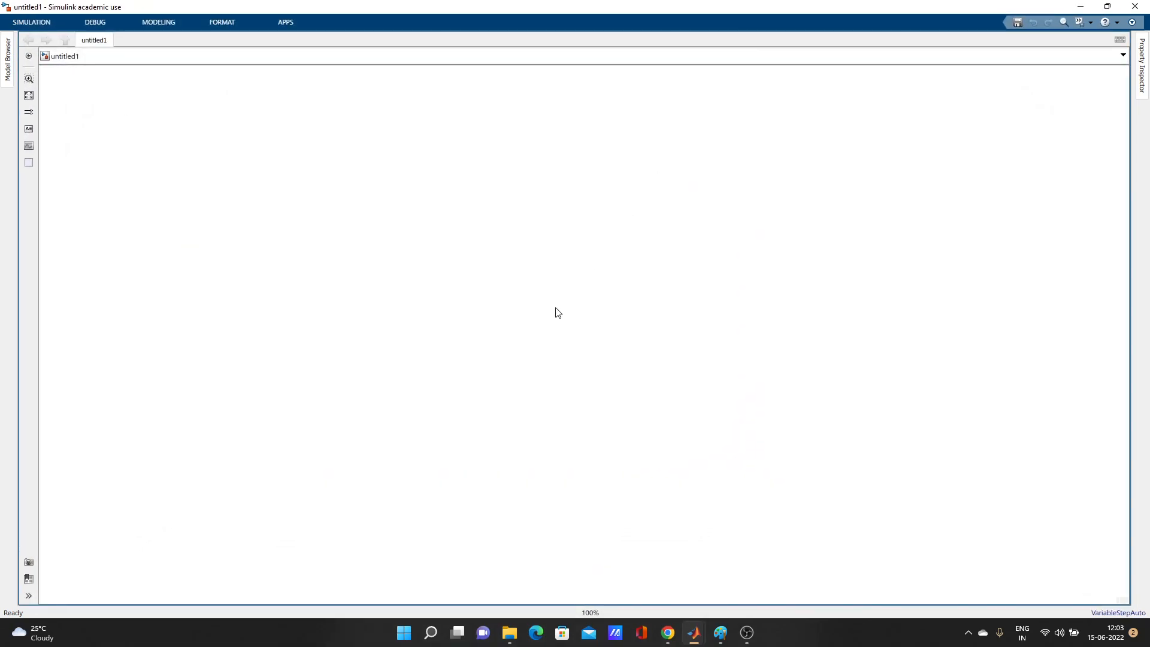
double_click(558, 314)
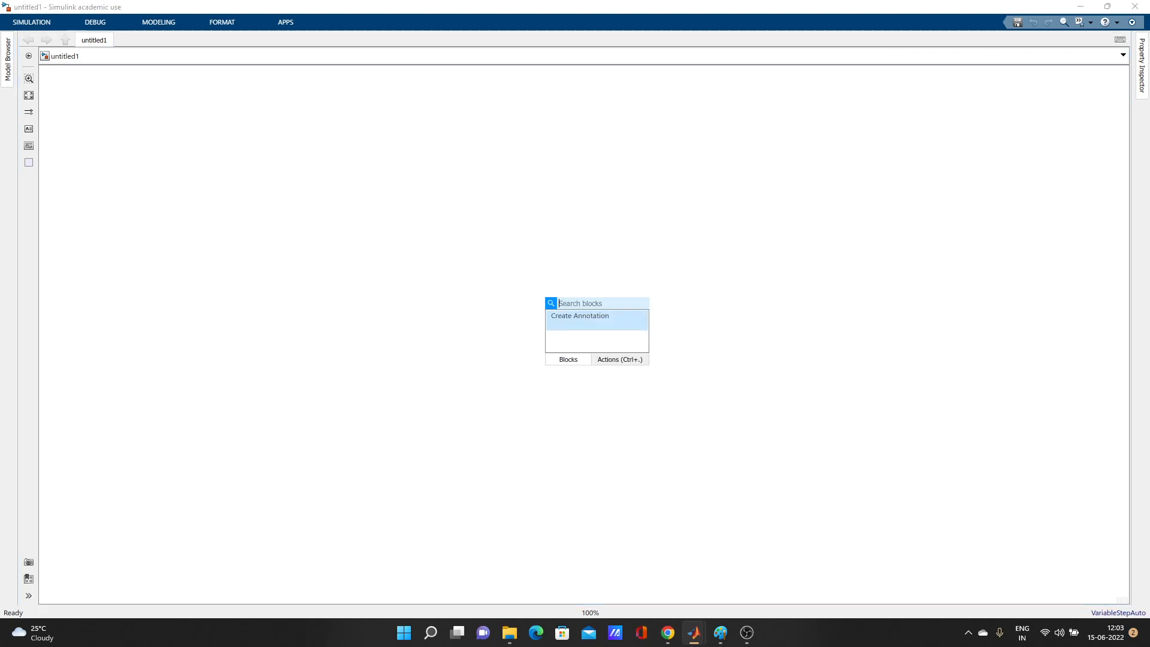
type("stat")
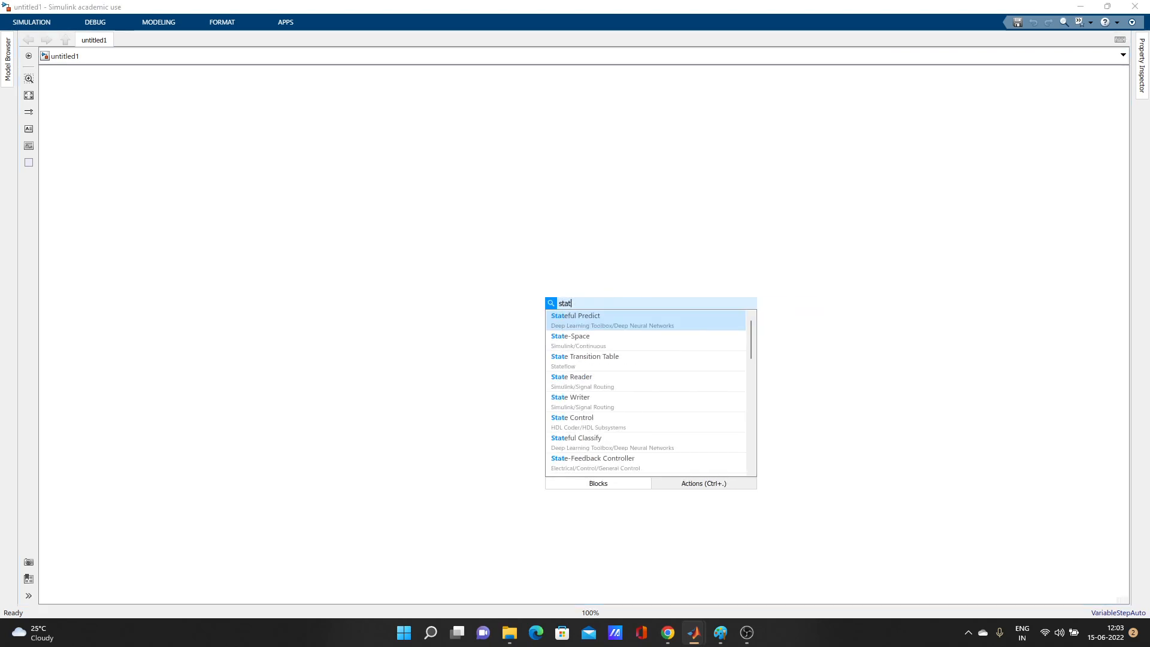
mouse_move(599, 321)
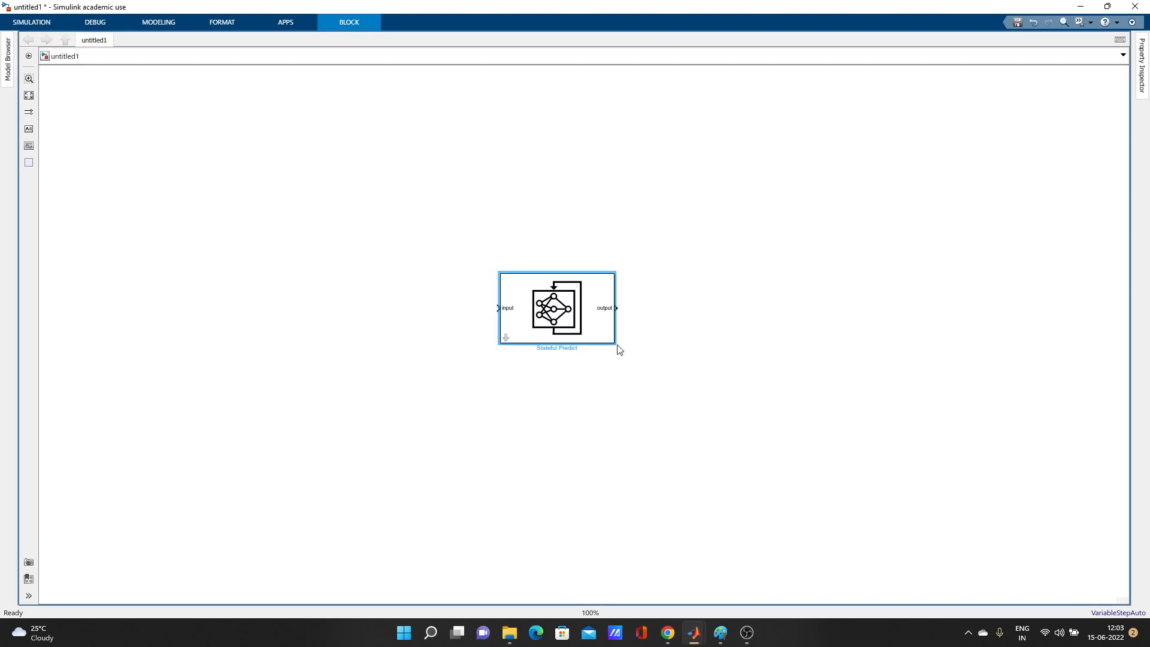
Enlarge the Stateful Predict block and bring up its Block Parameters dialog.
left_click_drag(616, 339, 663, 407)
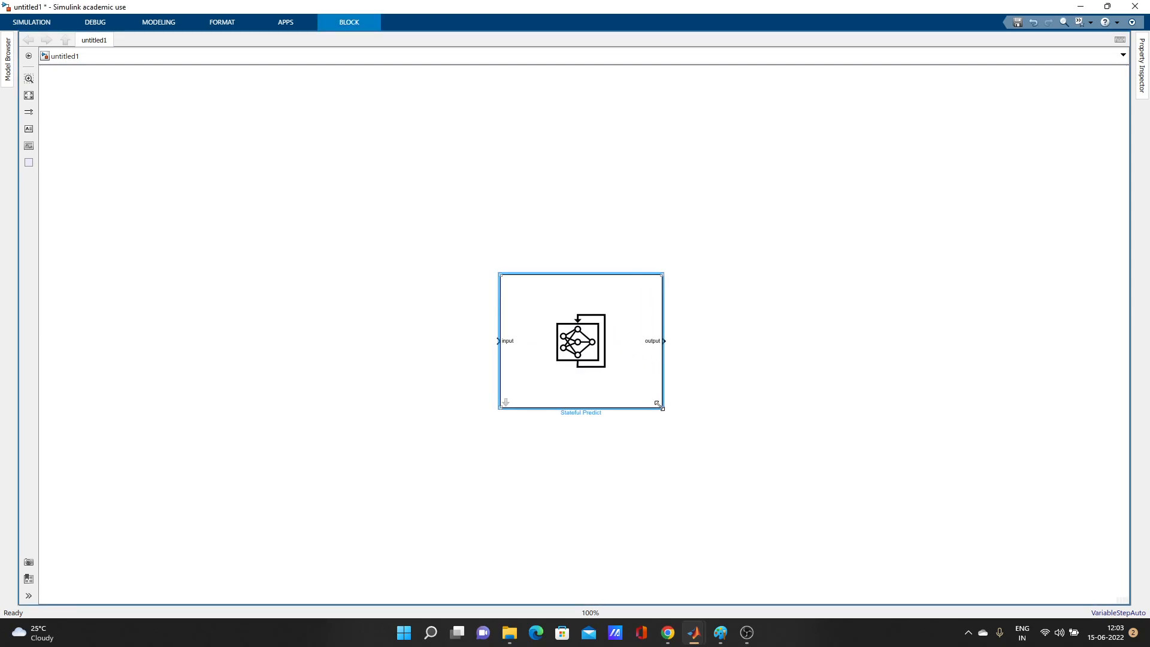
left_click_drag(659, 408, 717, 448)
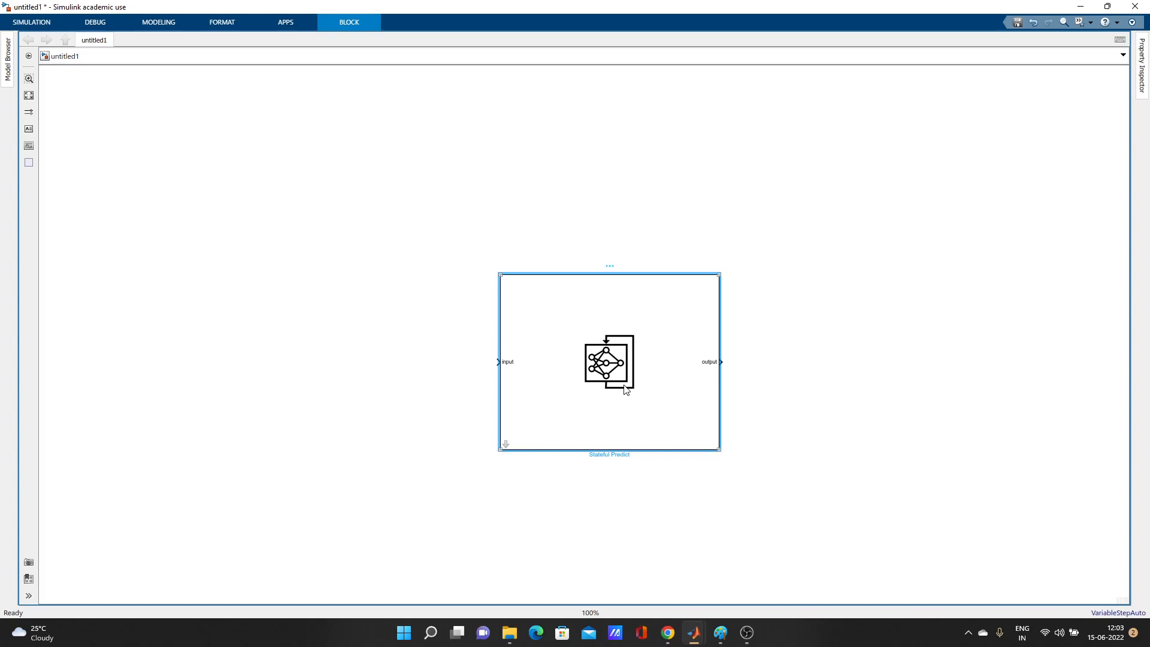
double_click(608, 361)
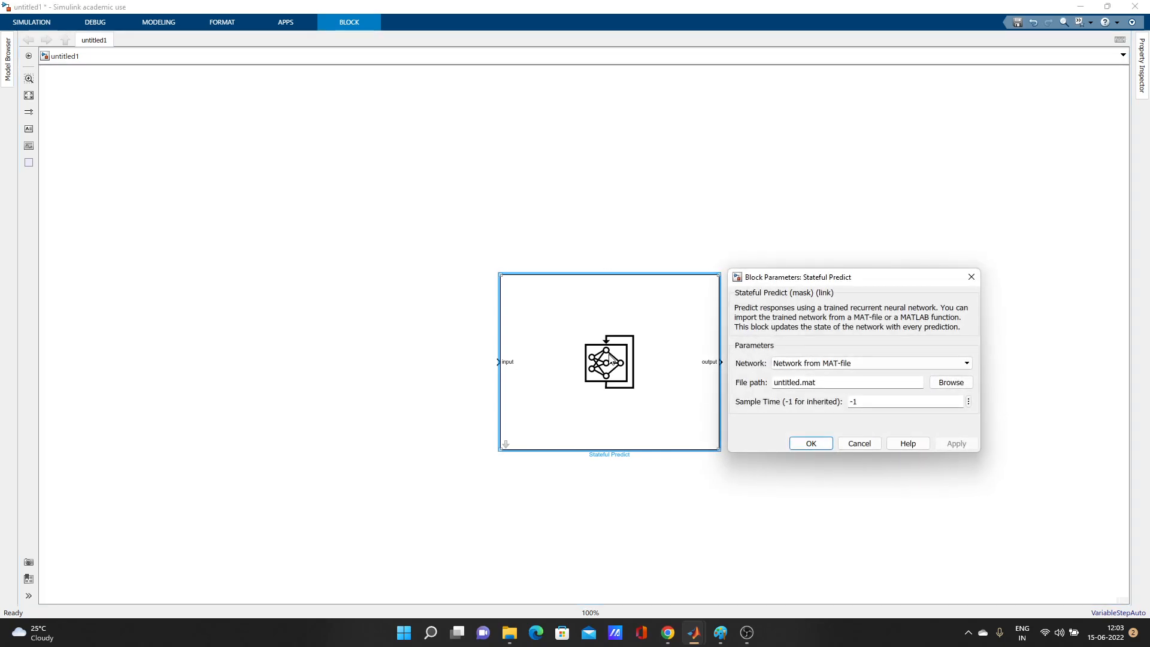
Choose Network from MAT-file as the Stateful Predict block's network source.
left_click(869, 363)
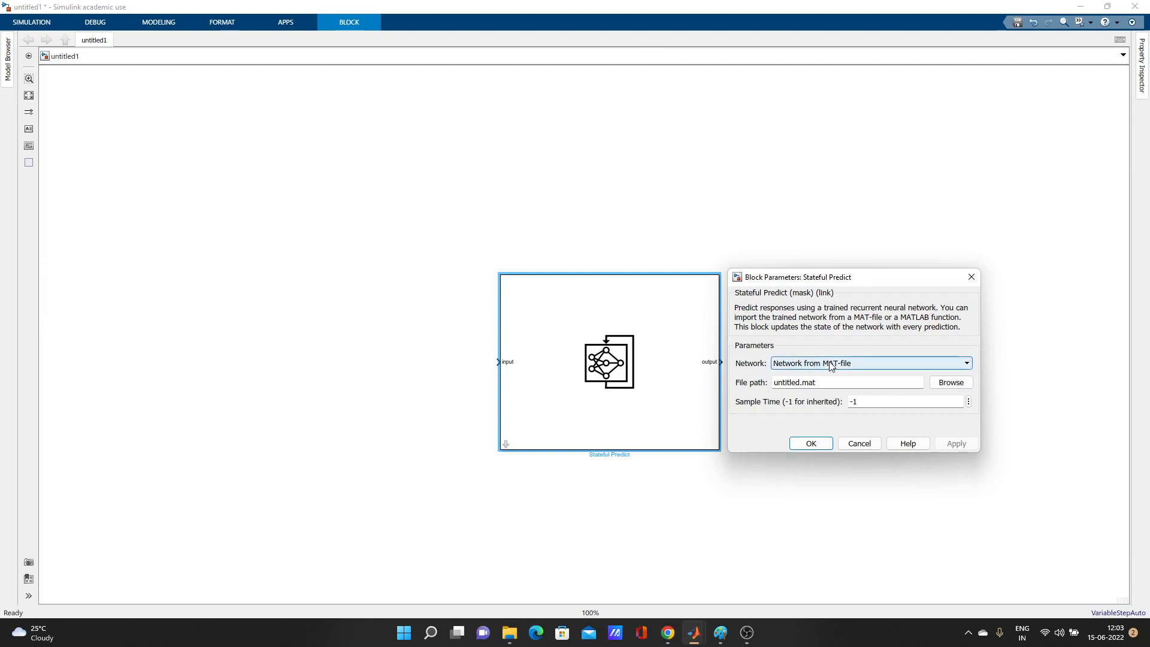
left_click(966, 363)
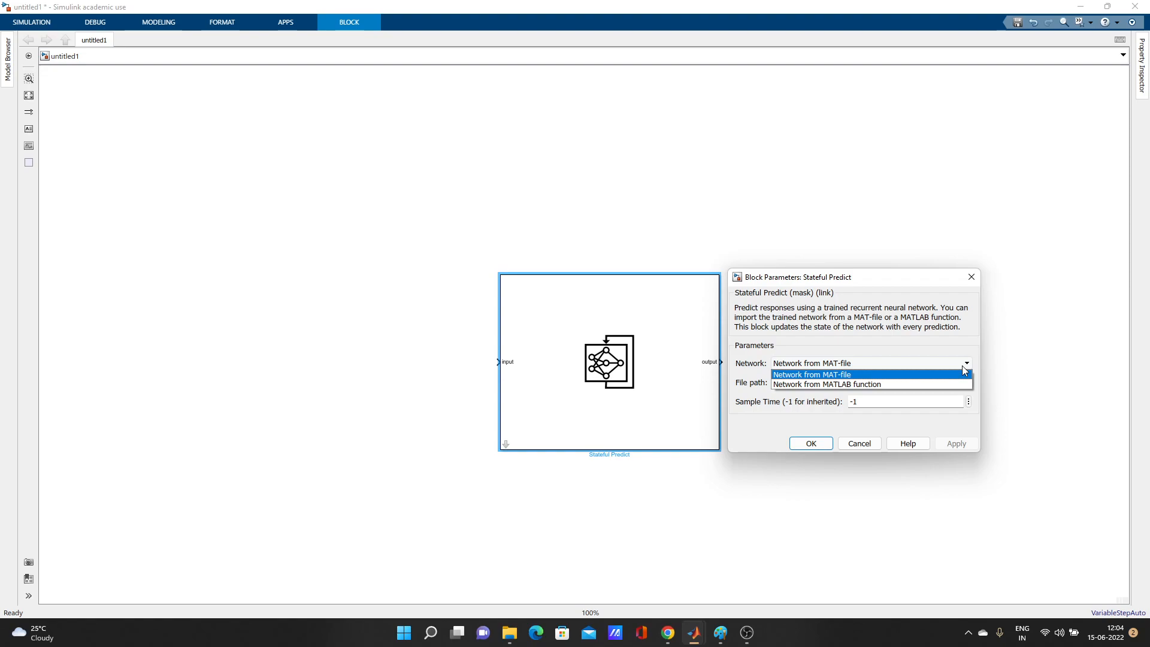
mouse_move(949, 373)
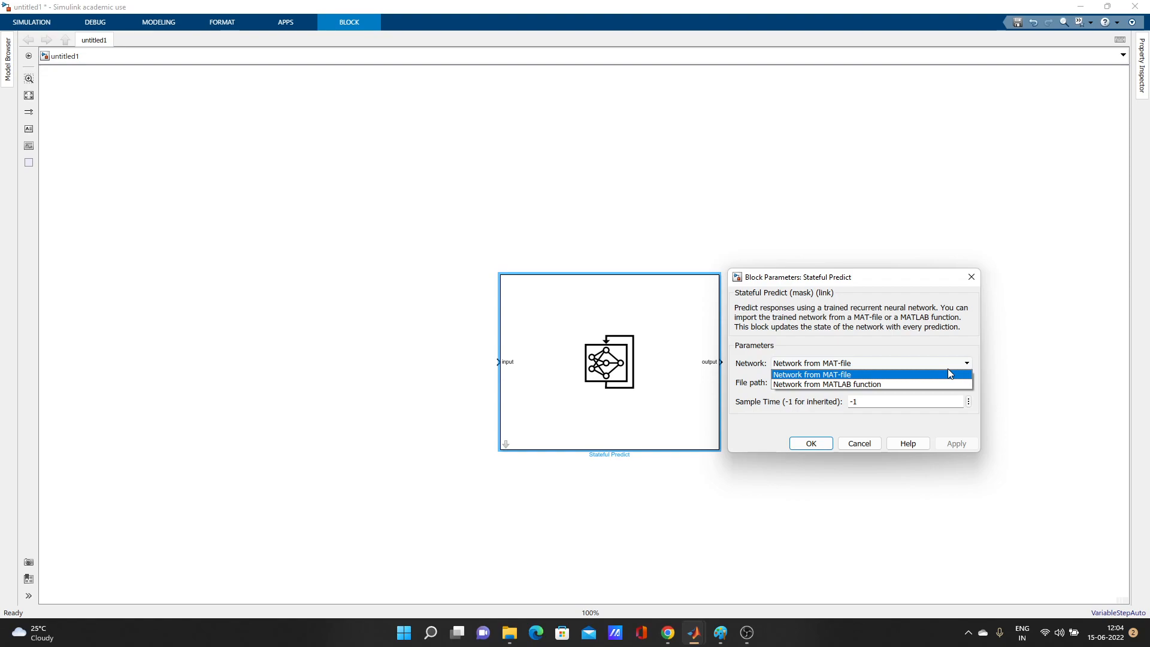
left_click(812, 374)
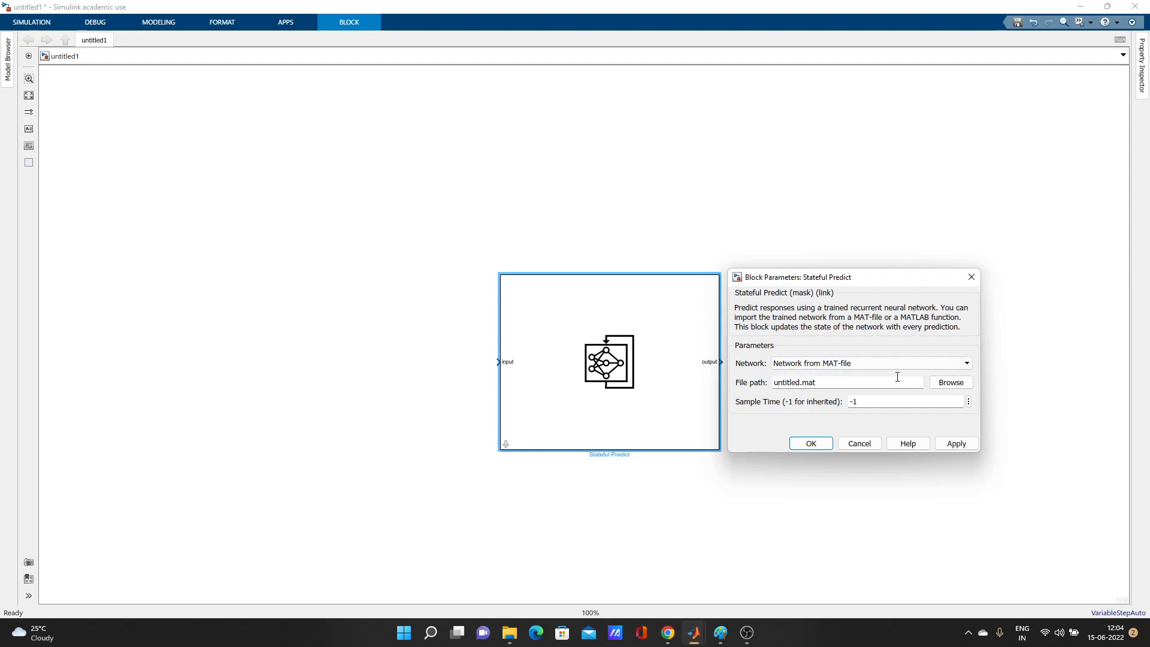
mouse_move(948, 376)
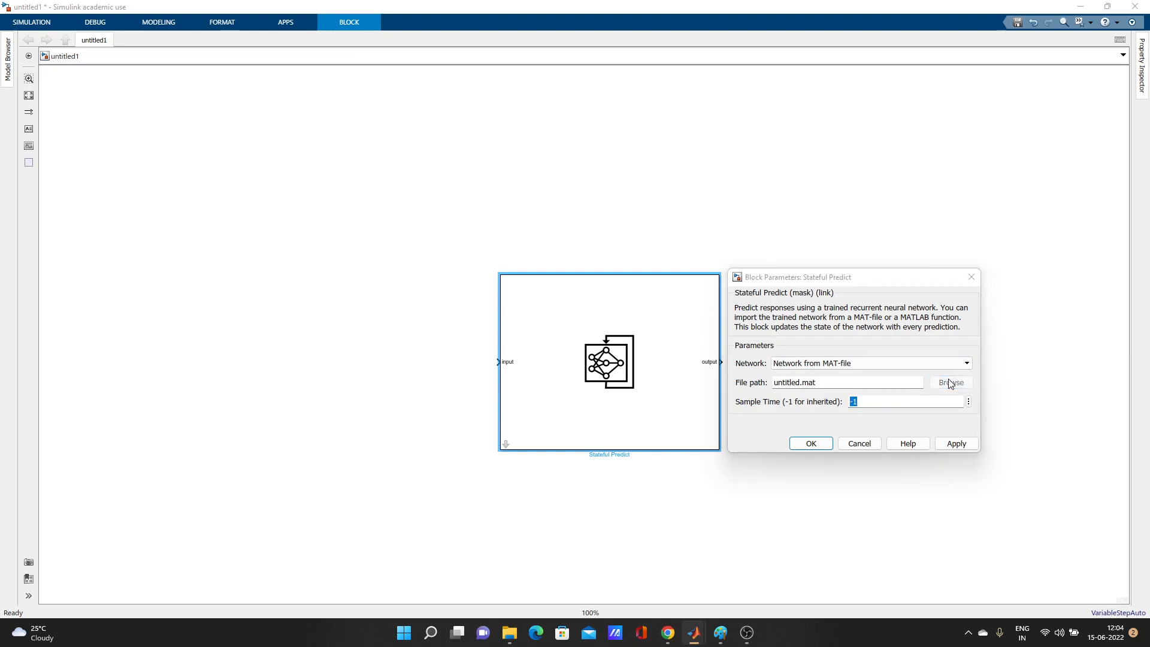
Browse to net.mat in the dataAFTERnasavalur folder as the network file.
left_click(952, 382)
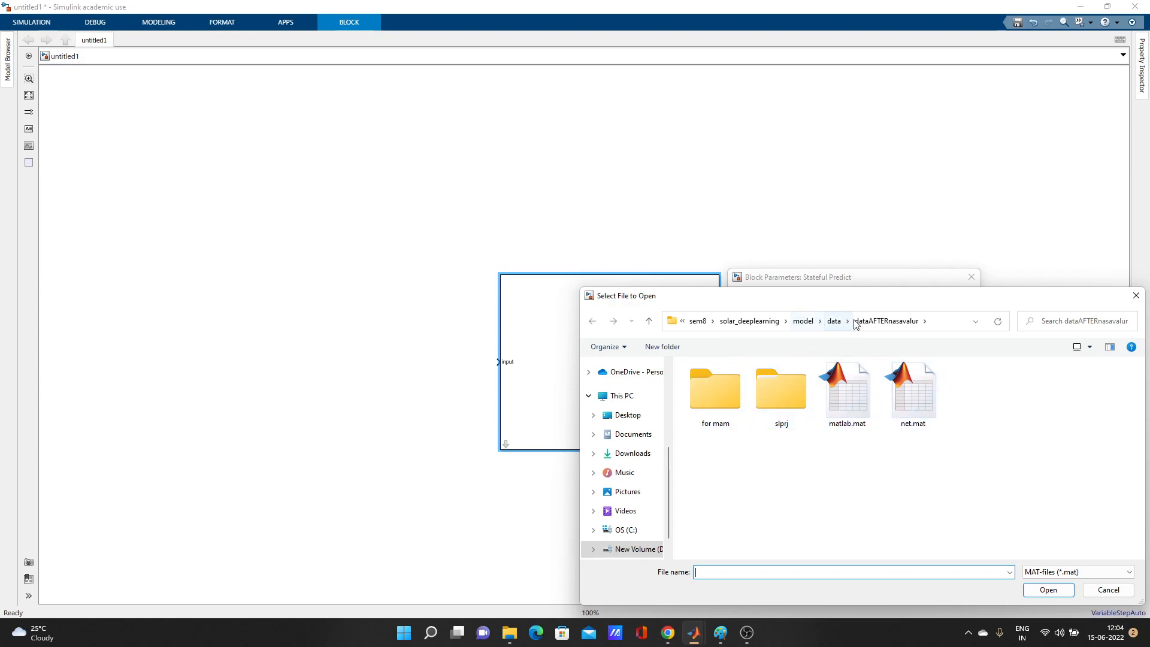
left_click(913, 388)
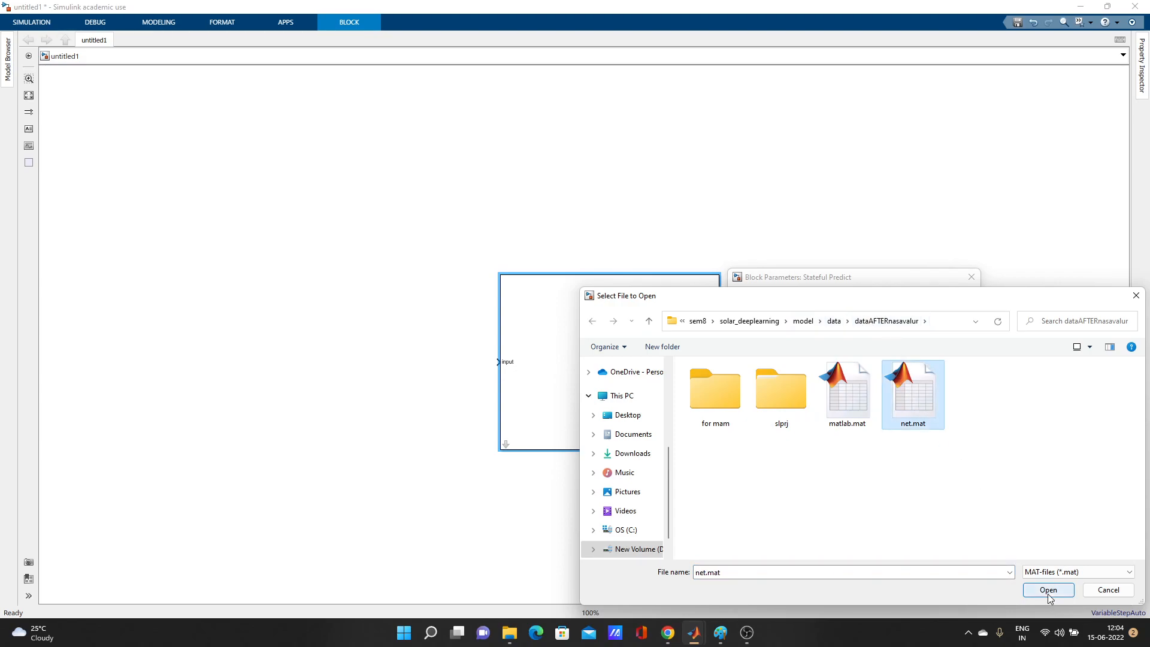
left_click(1048, 590)
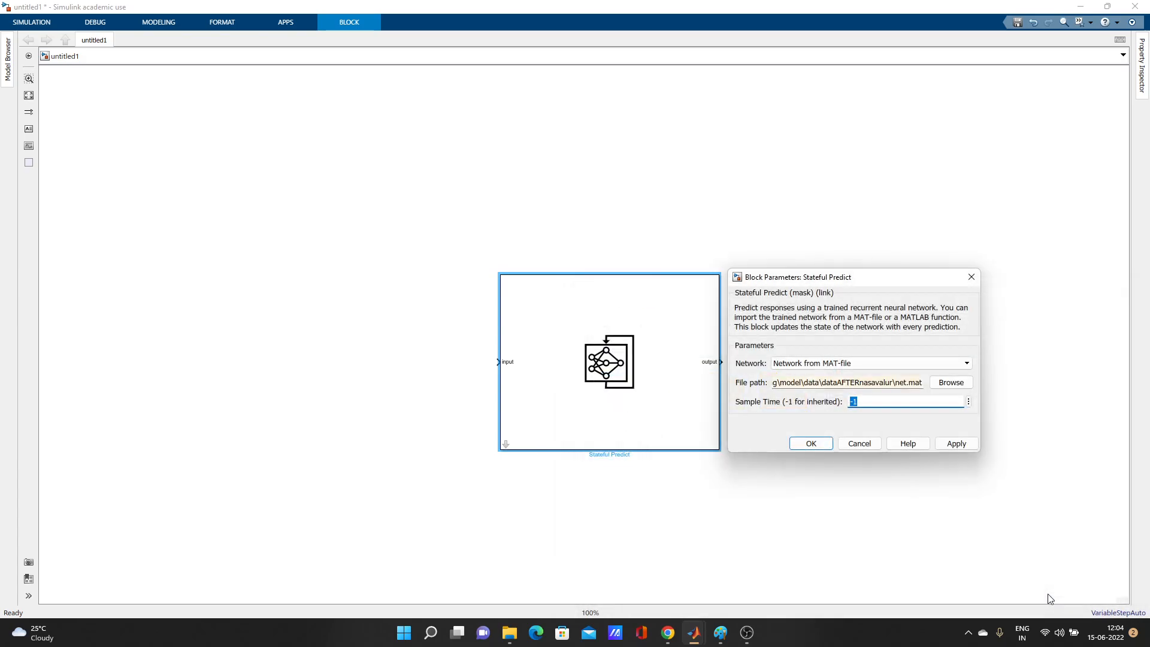
Apply net.mat so the block shows sequenceinput and regressionoutput ports, then confirm the parameters.
left_click(956, 443)
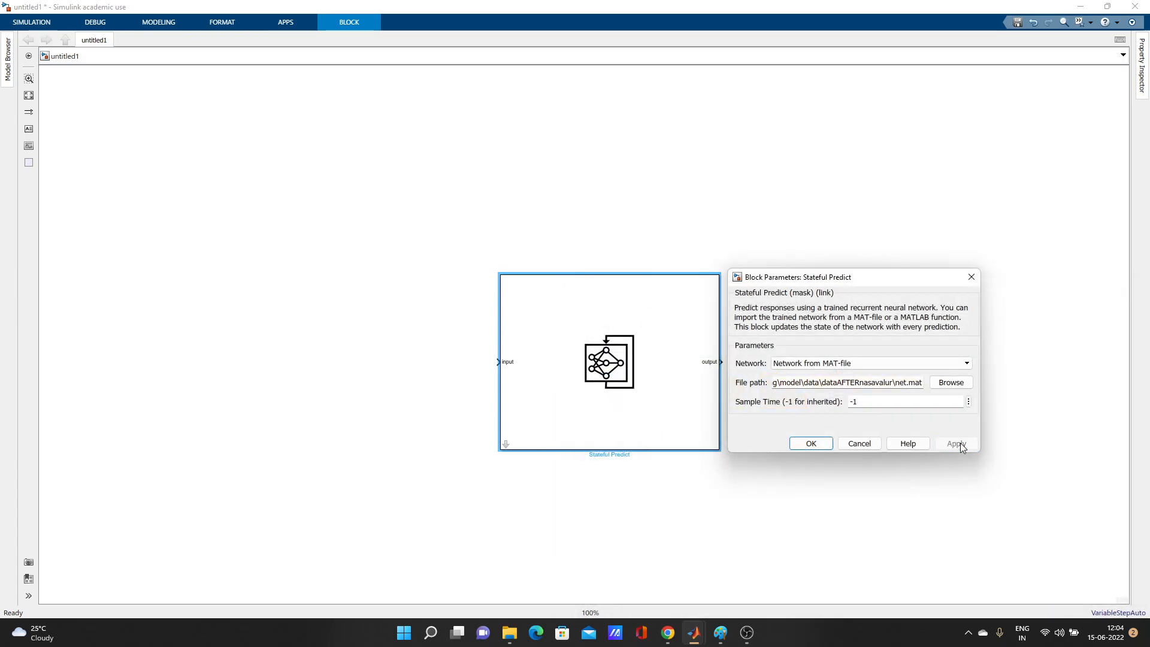
left_click(810, 443)
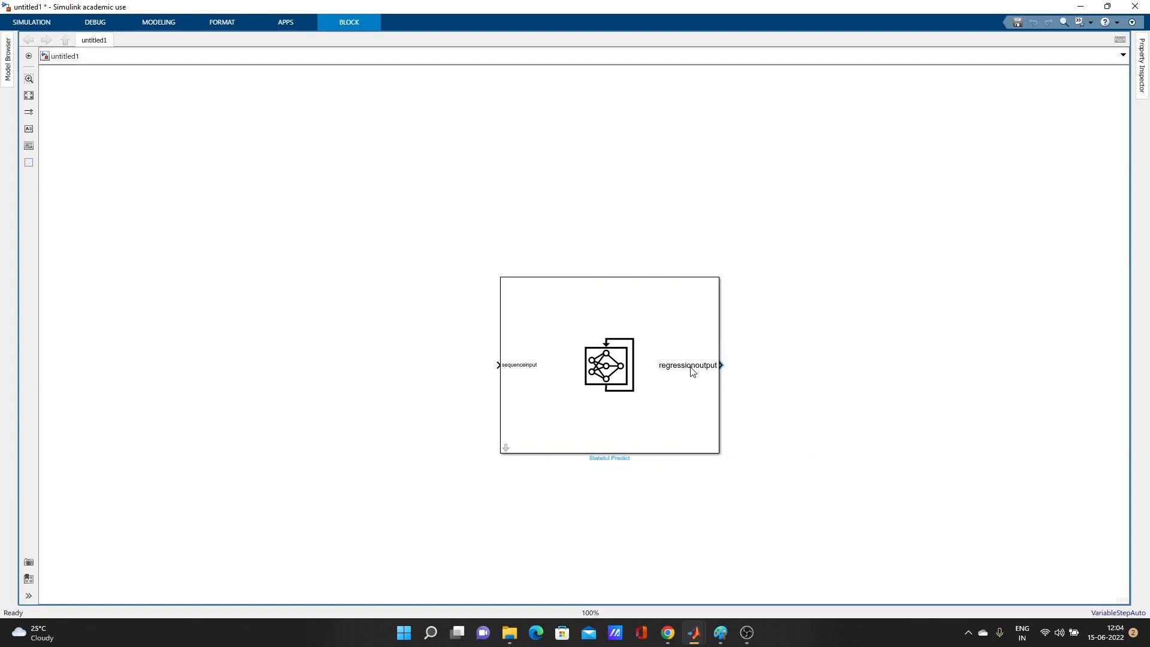
double_click(609, 364)
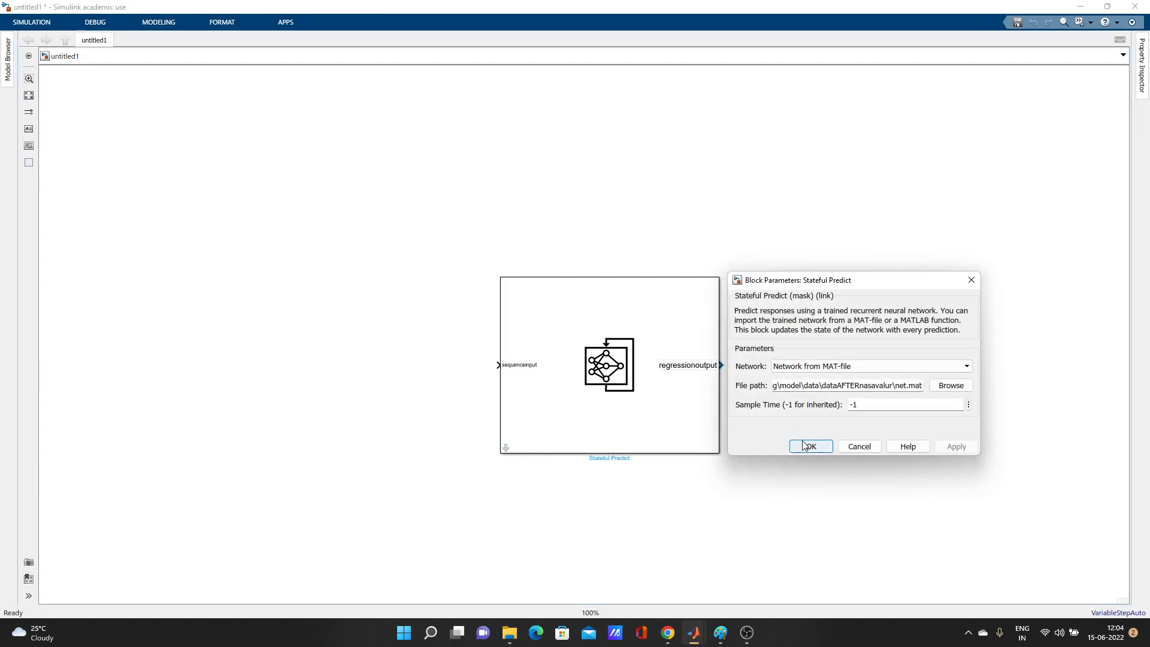
left_click(810, 445)
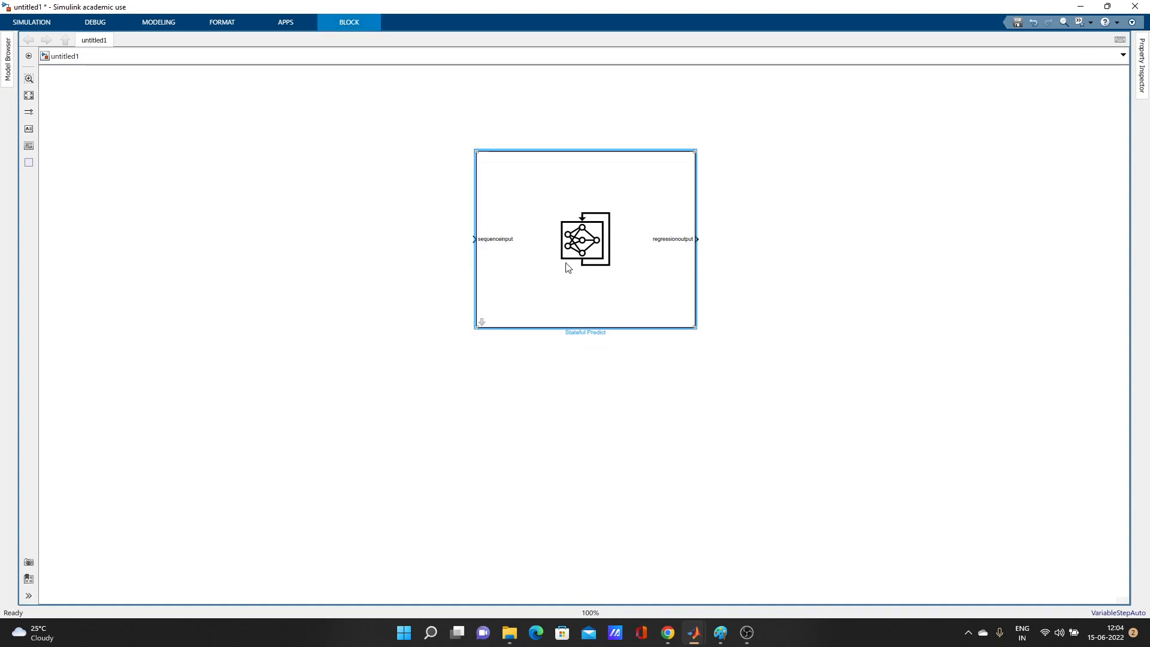
Review the block parameters once more and close them without changes.
double_click(584, 238)
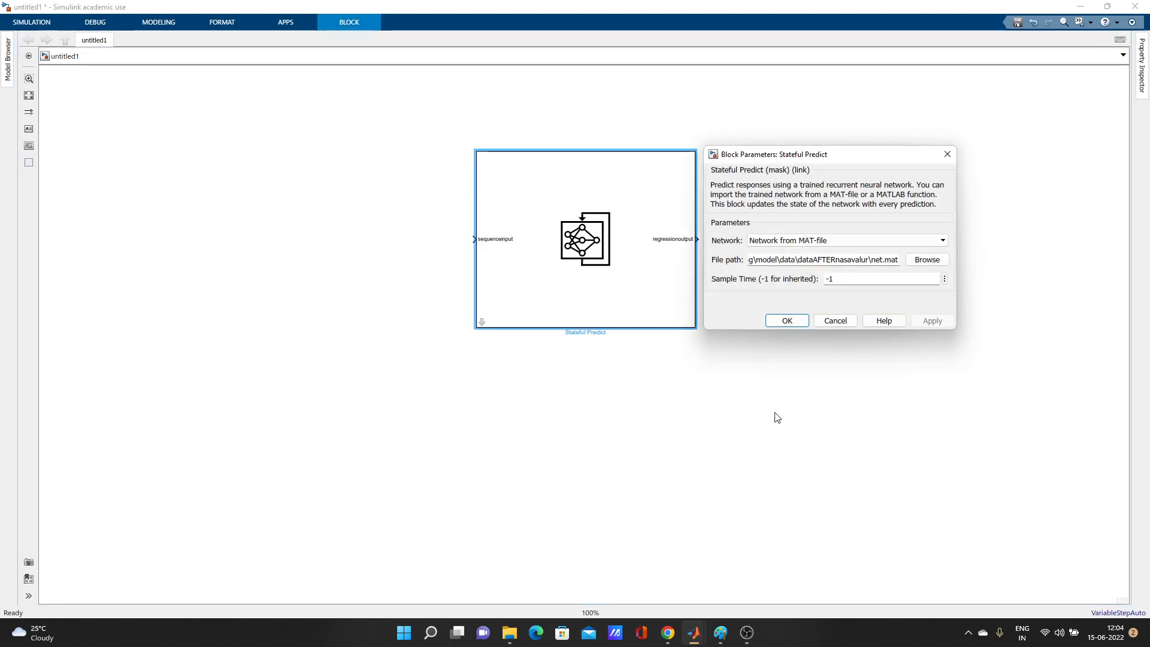
left_click(786, 321)
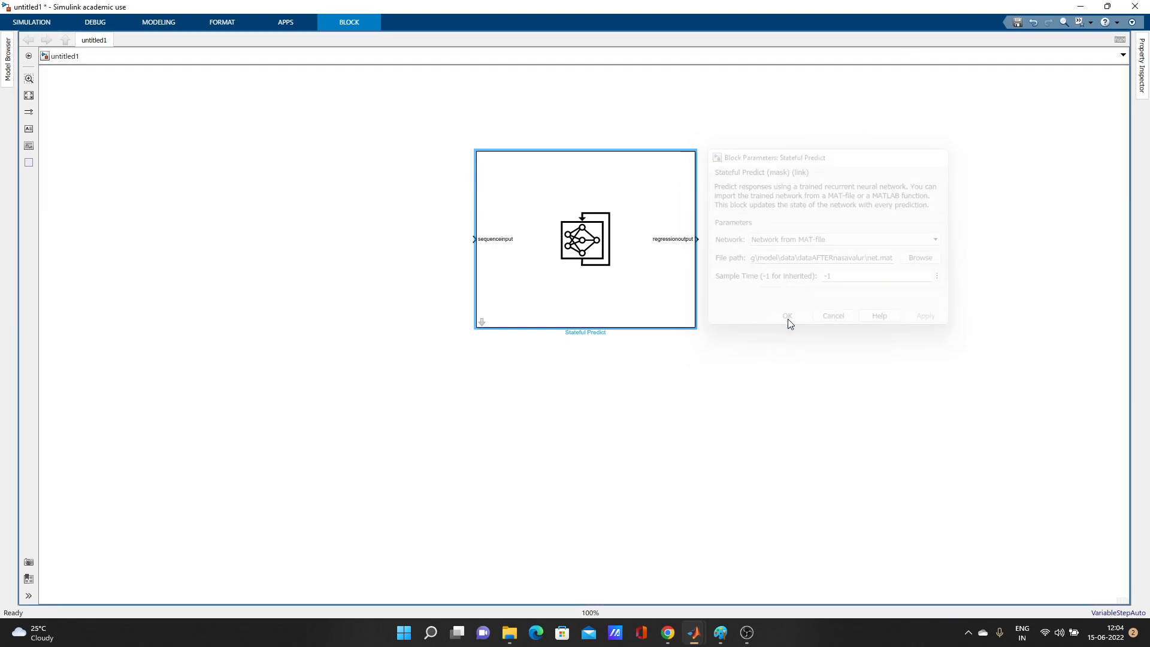
left_click(787, 316)
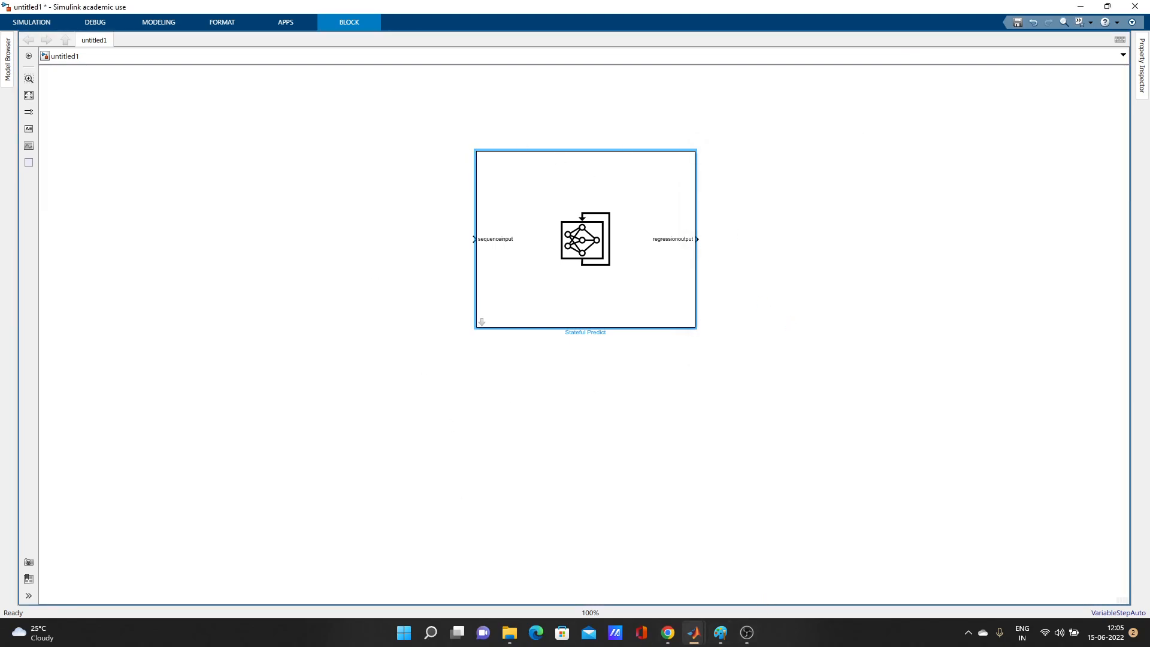
mouse_move(693, 638)
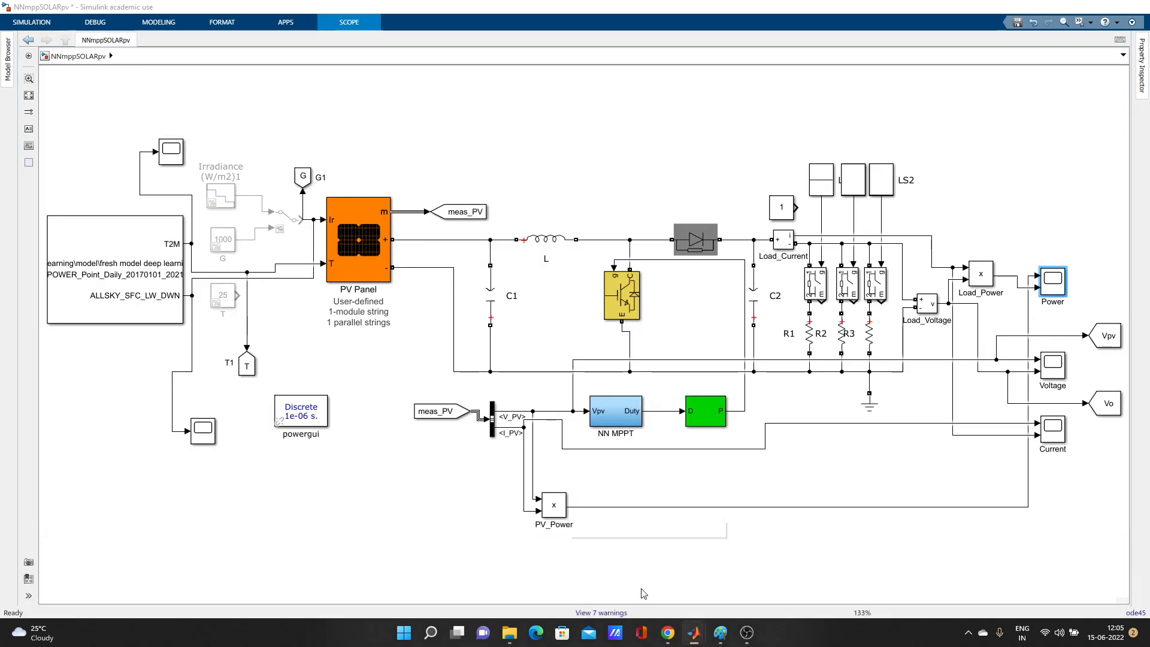
Visit the NN MPPT subsystem of the NNmpptSOLARpv model and return to its top level.
double_click(616, 412)
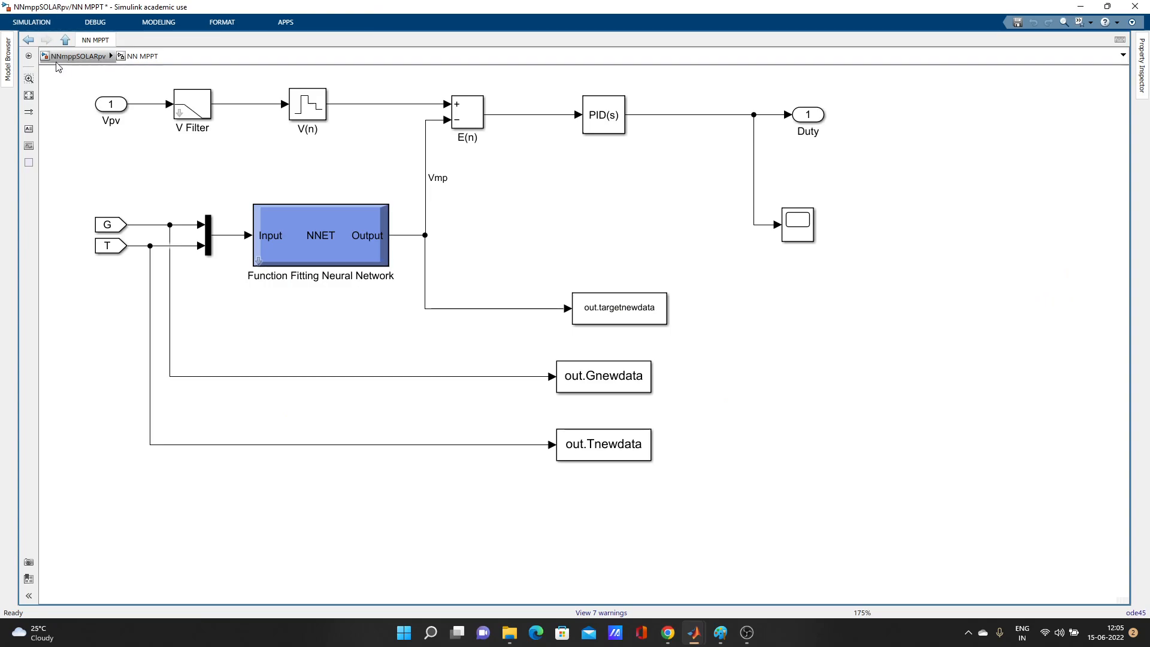
left_click(82, 55)
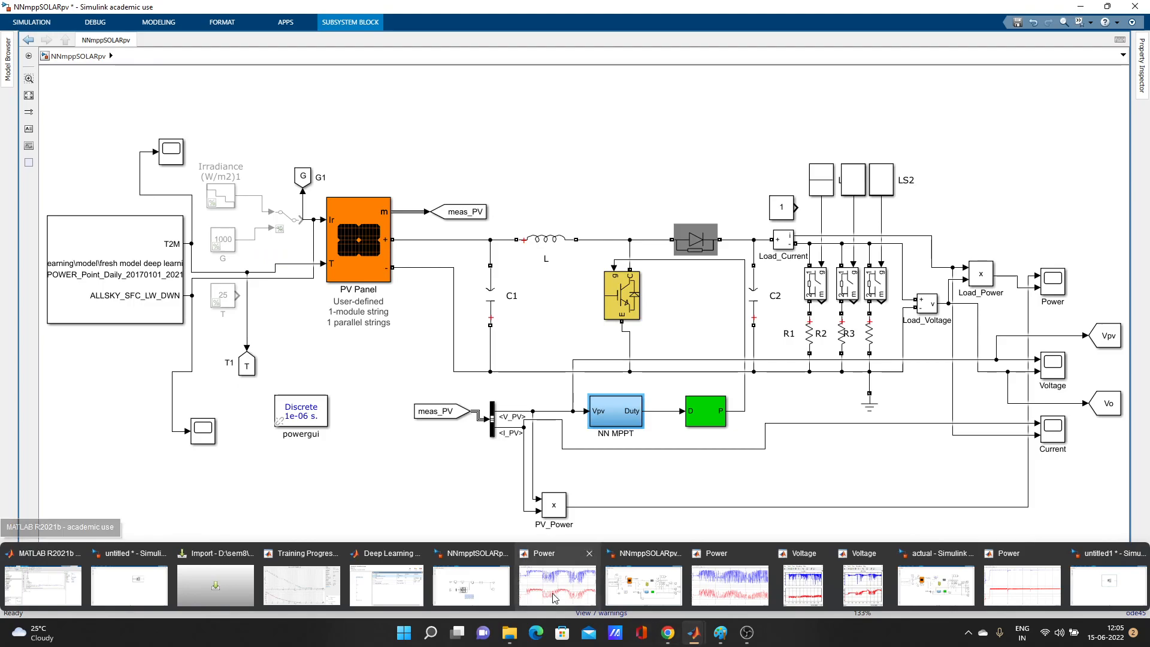
double_click(614, 409)
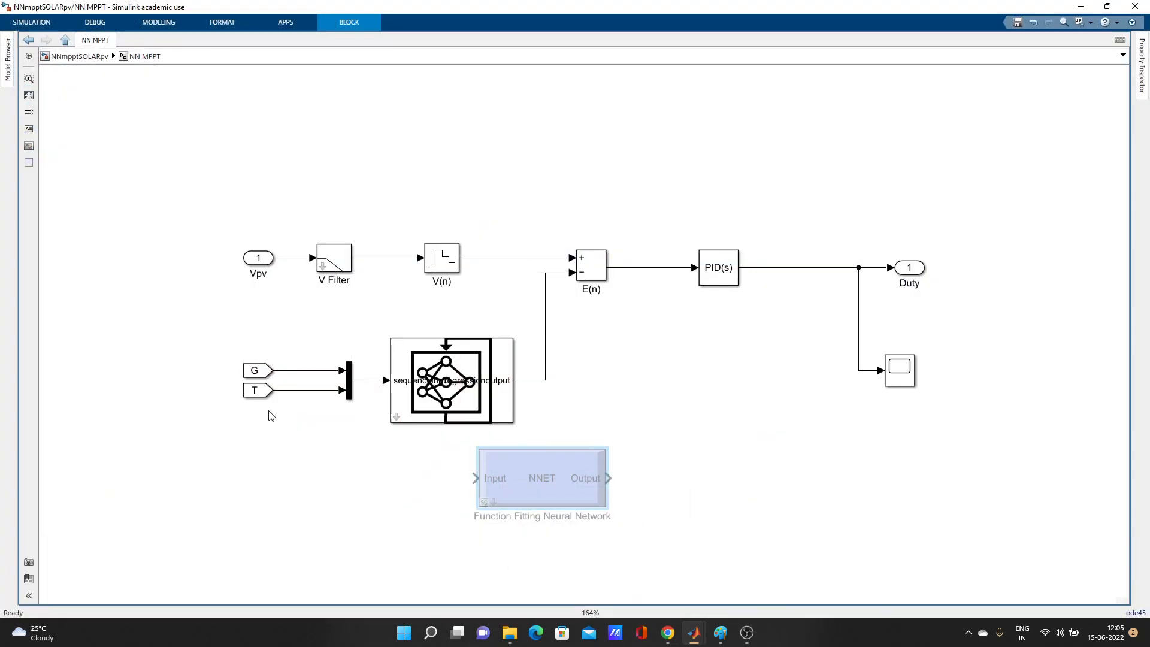
left_click(450, 378)
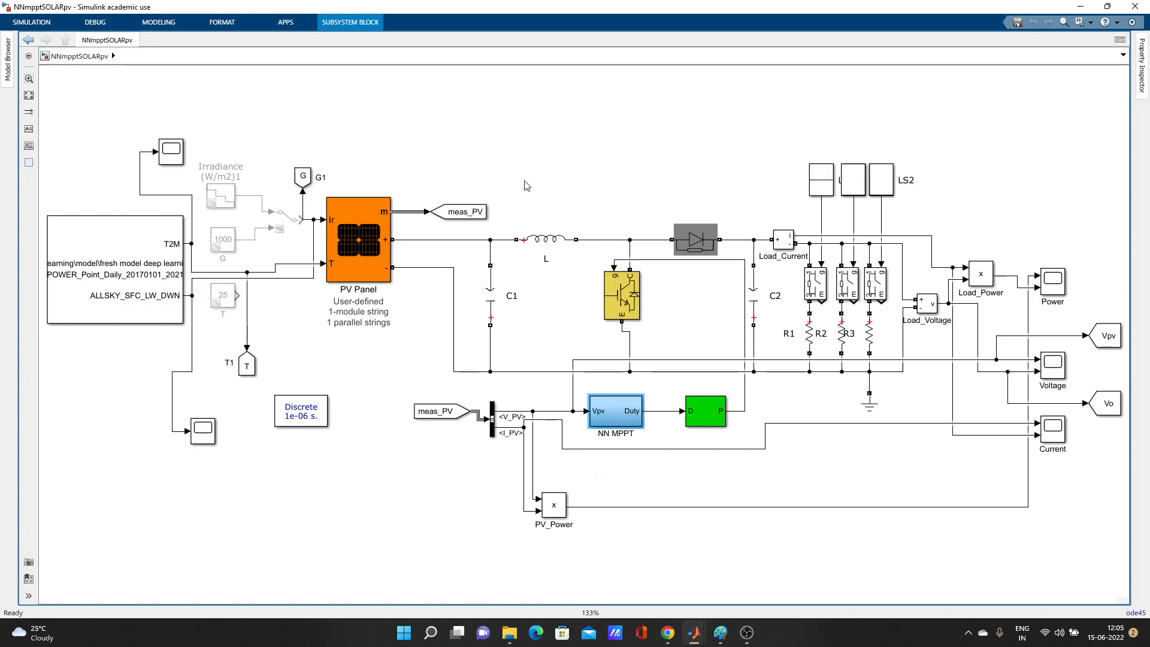
mouse_move(957, 458)
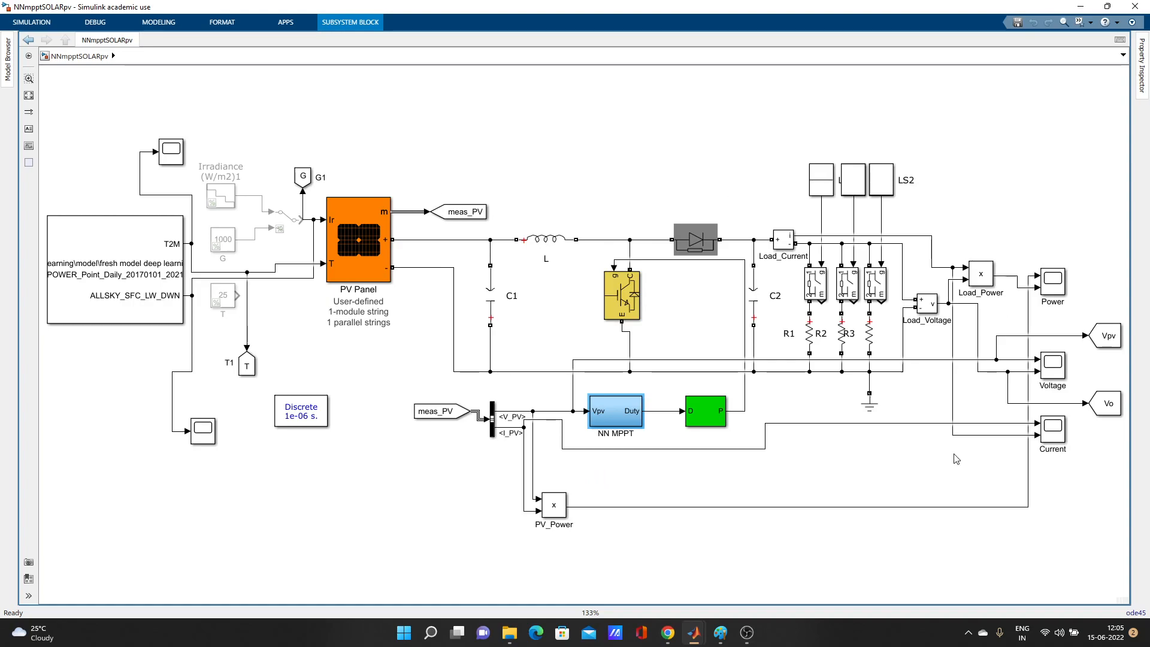